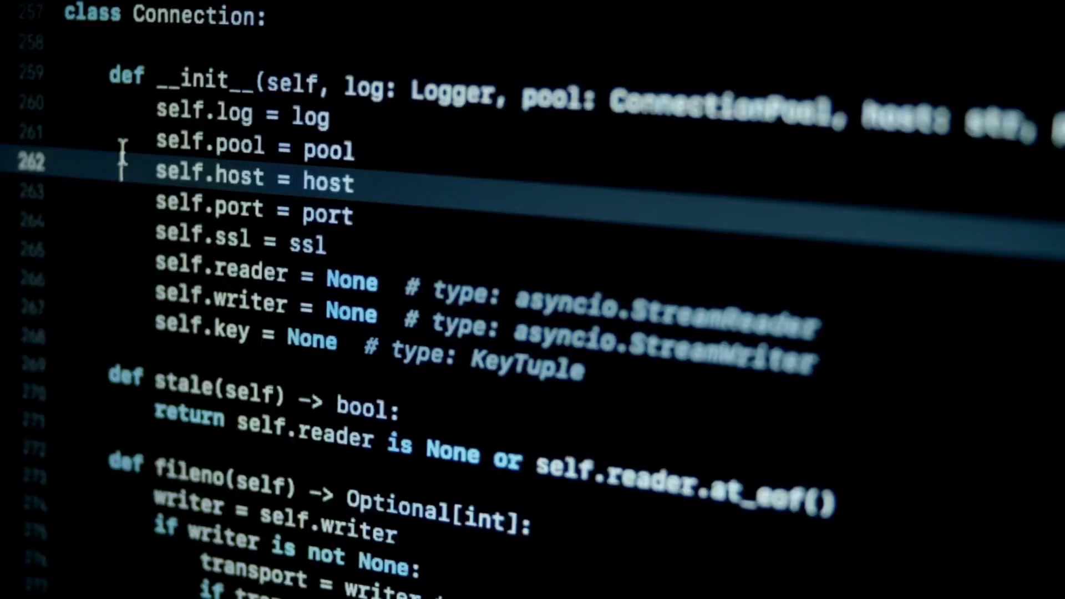
Browse the Gmail suffix generator intro and land on the python.org home page.
{"action": "scroll", "scroll_direction": "down", "scroll_amount": 3}
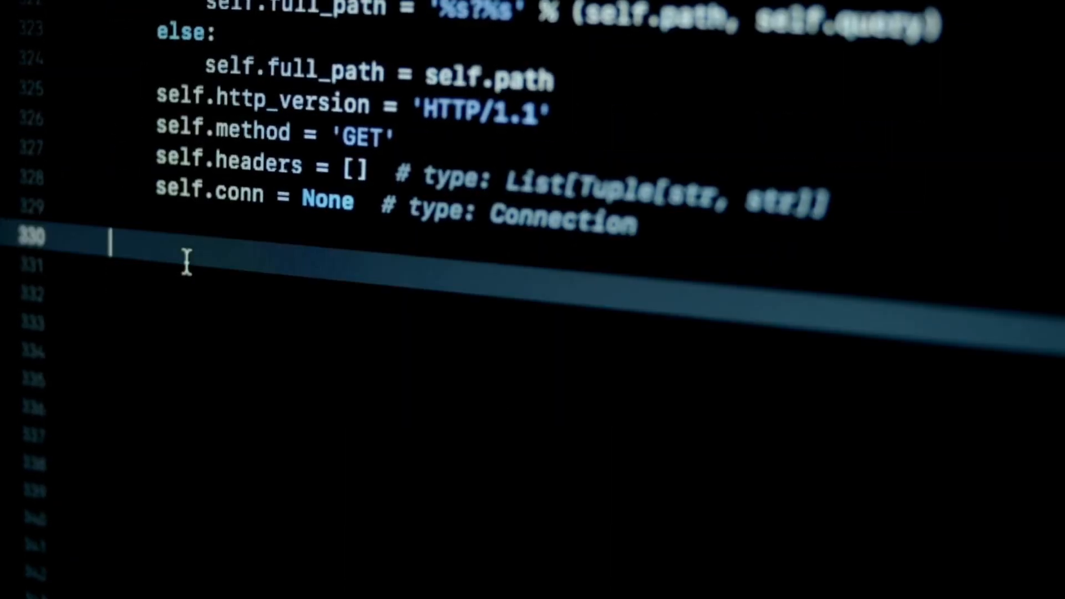
{"action": "type", "text": "@asyncio.coroutine"}
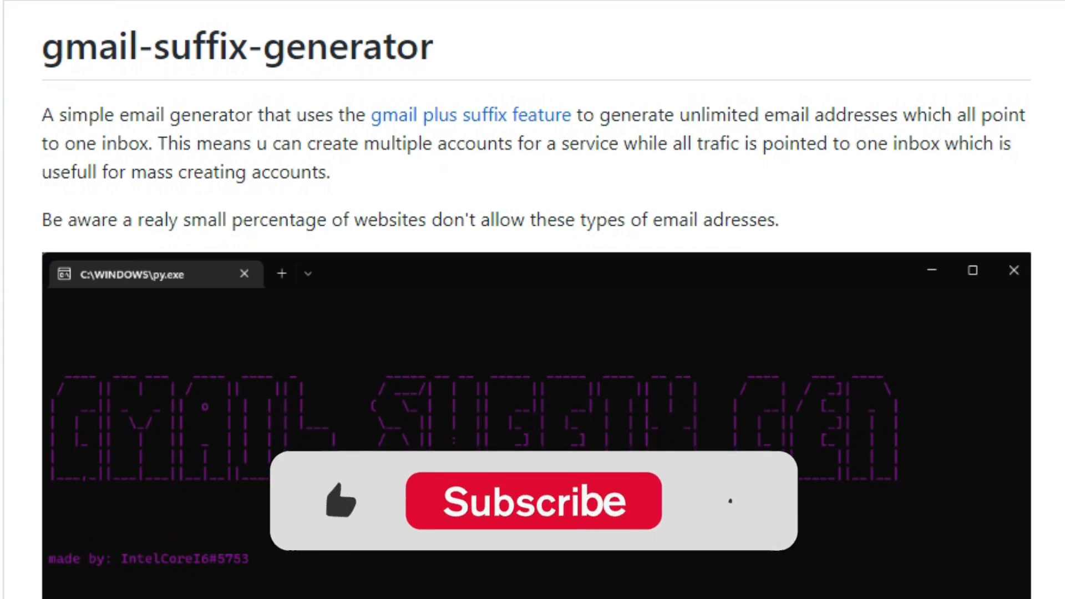
{"action": "left_click", "coordinate": [534, 500]}
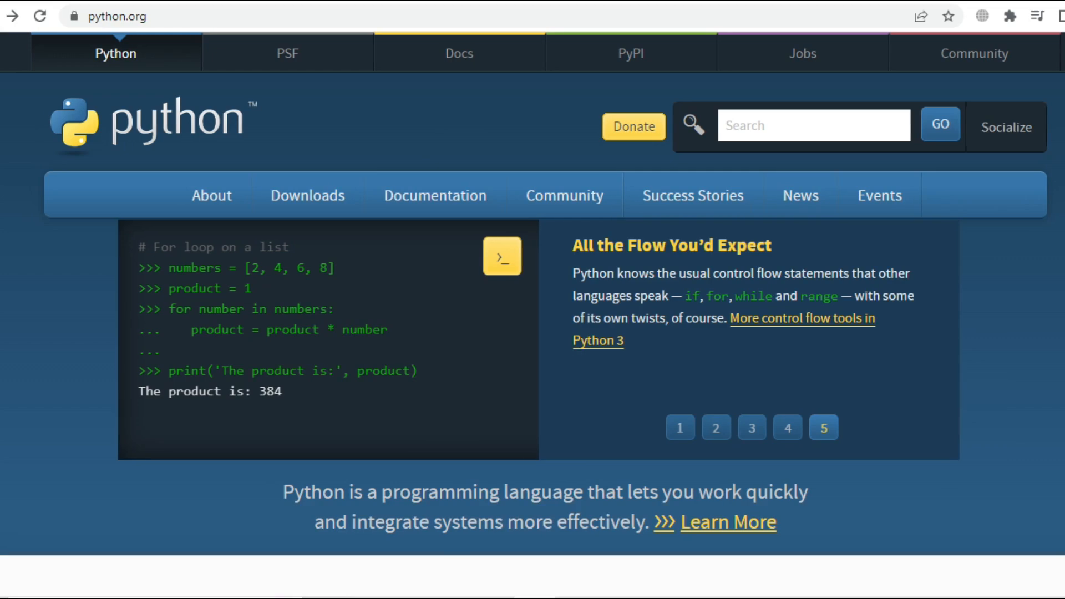
Start the Windows download of Python 3.10.8 from the python.org Downloads menu.
{"action": "left_click", "coordinate": [680, 427]}
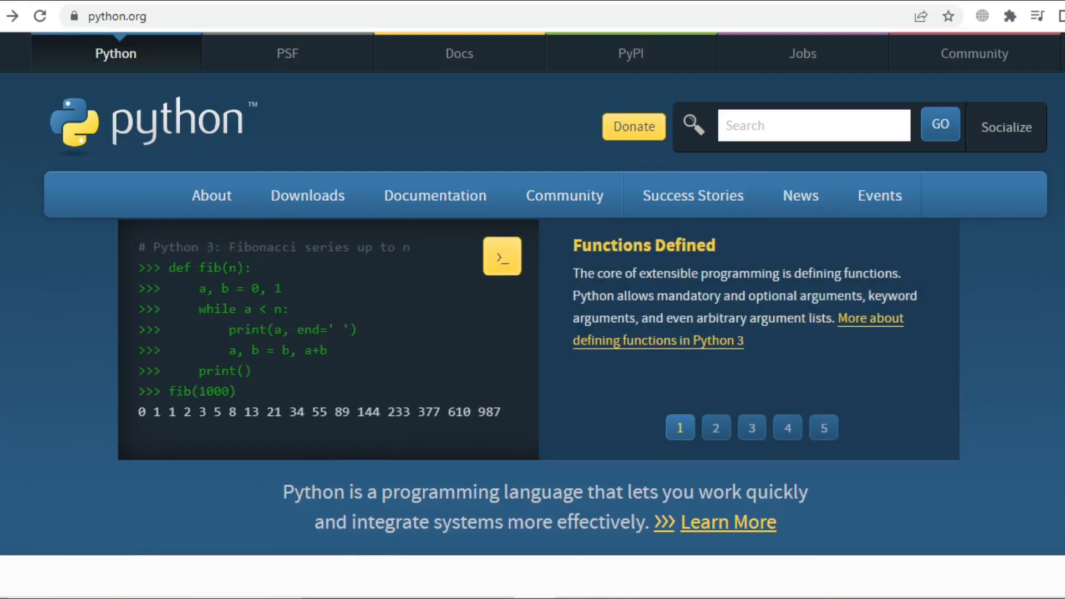
{"action": "scroll", "scroll_direction": "down", "scroll_amount": 3}
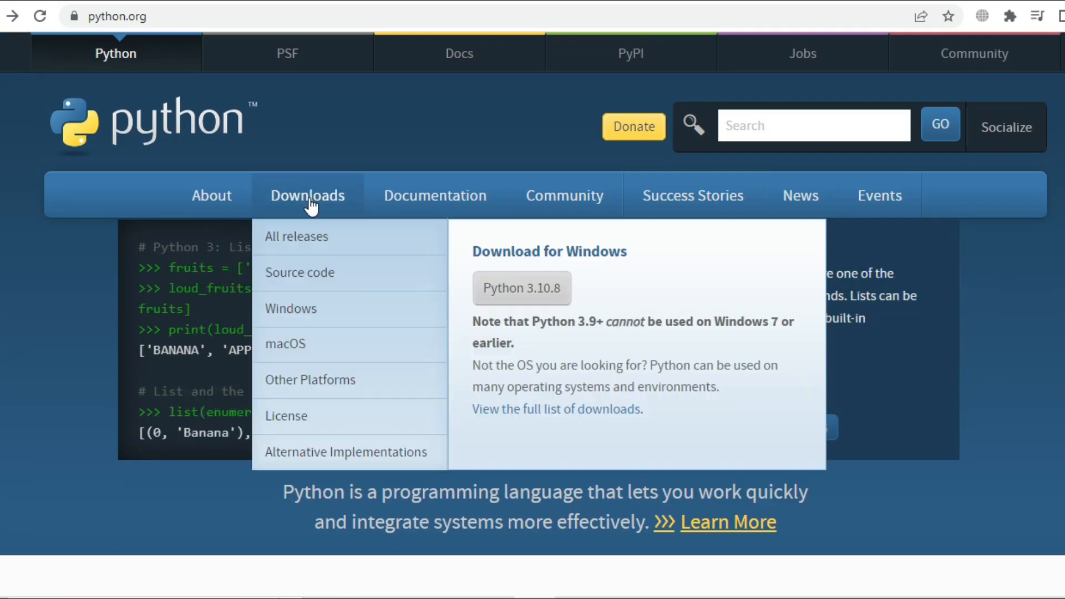
{"action": "left_click", "coordinate": [522, 288]}
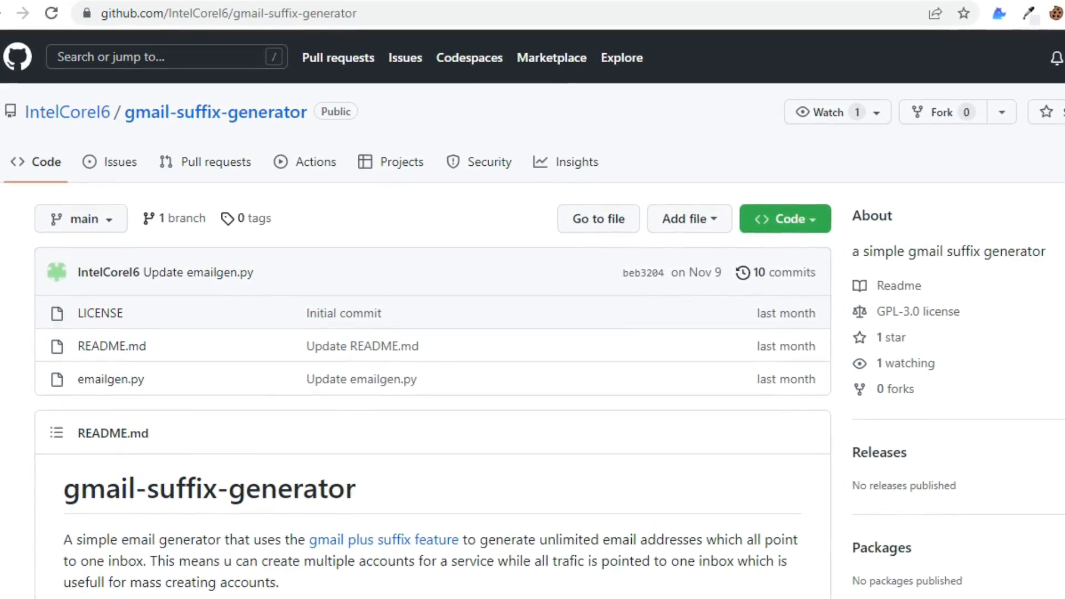
Star the gmail-suffix-generator repository on GitHub.
{"action": "scroll", "scroll_direction": "down", "scroll_amount": 3}
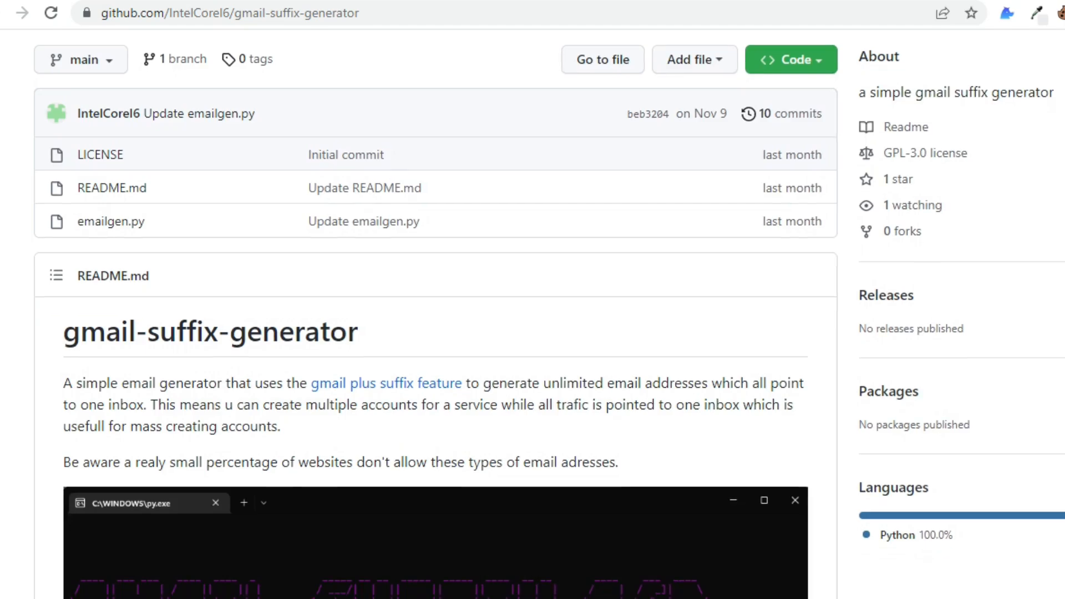
{"action": "scroll", "scroll_direction": "down", "scroll_amount": 3}
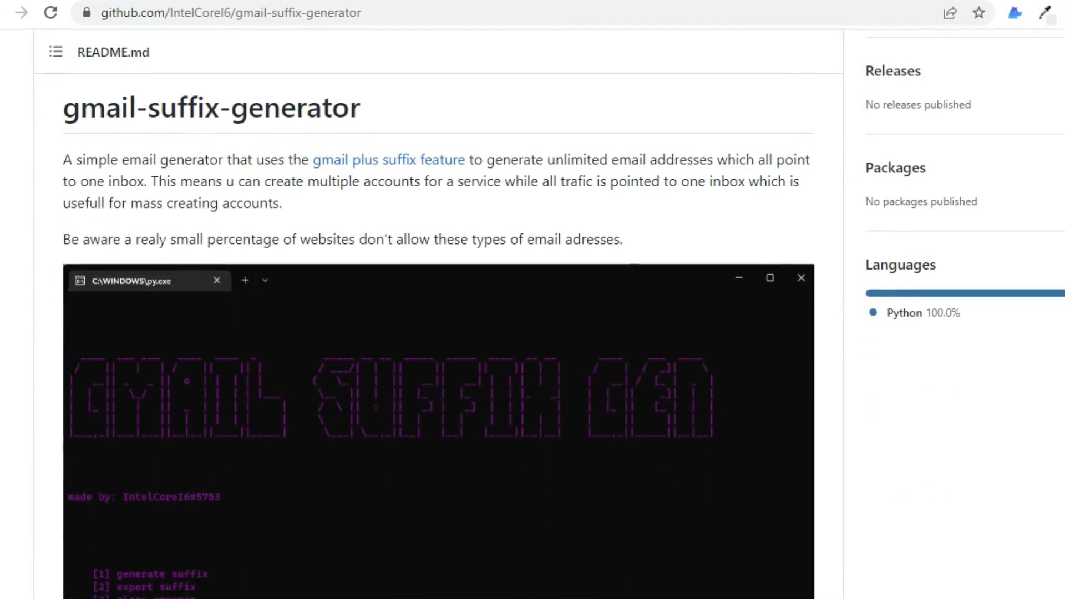
{"action": "scroll", "scroll_direction": "up", "scroll_amount": 3}
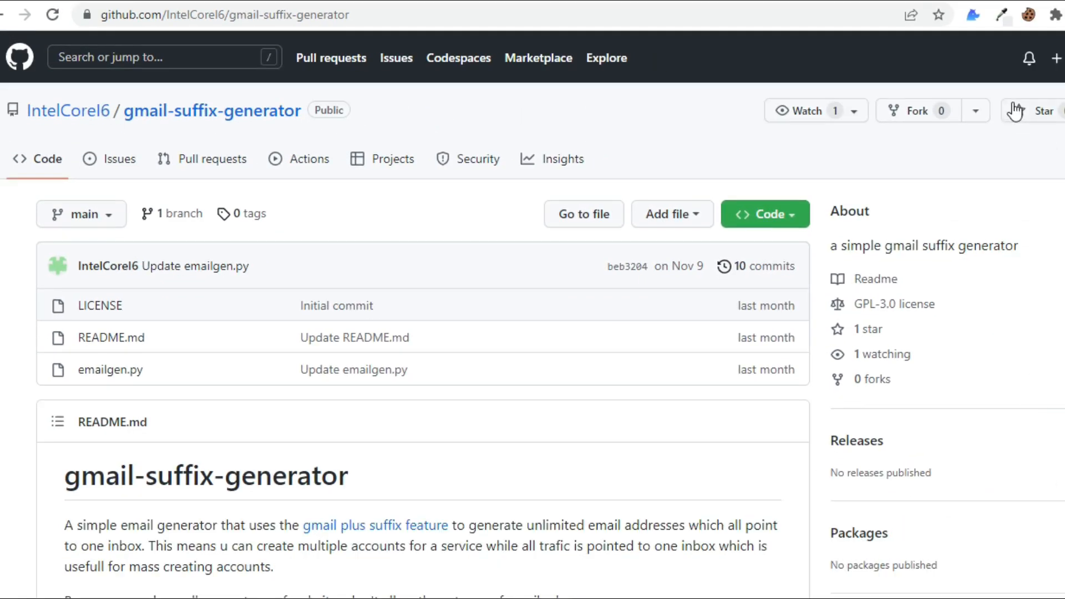
{"action": "left_click", "coordinate": [1032, 110]}
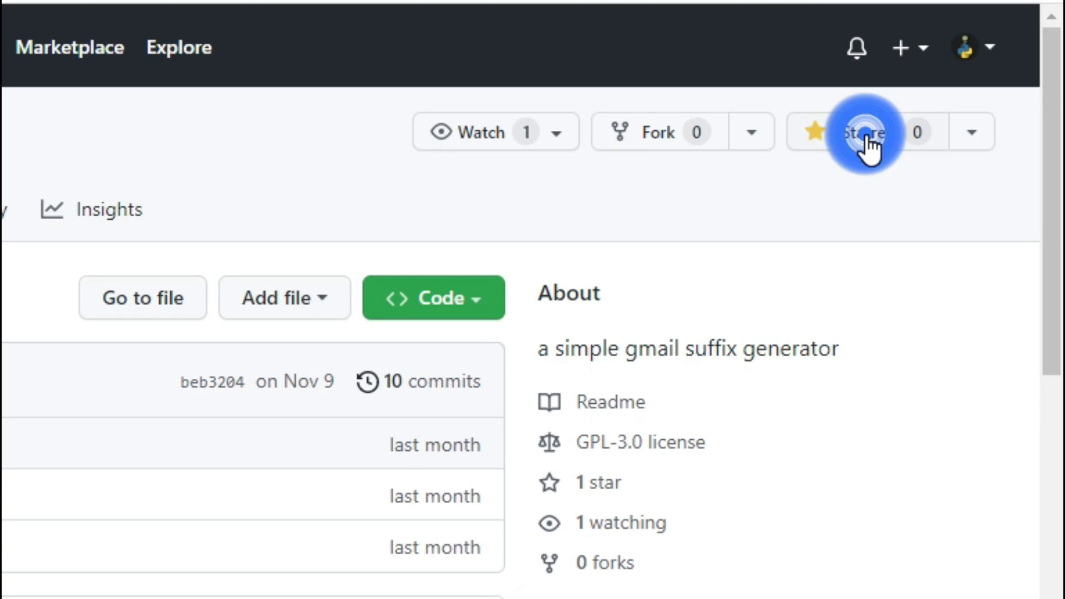
{"action": "left_click", "coordinate": [864, 132]}
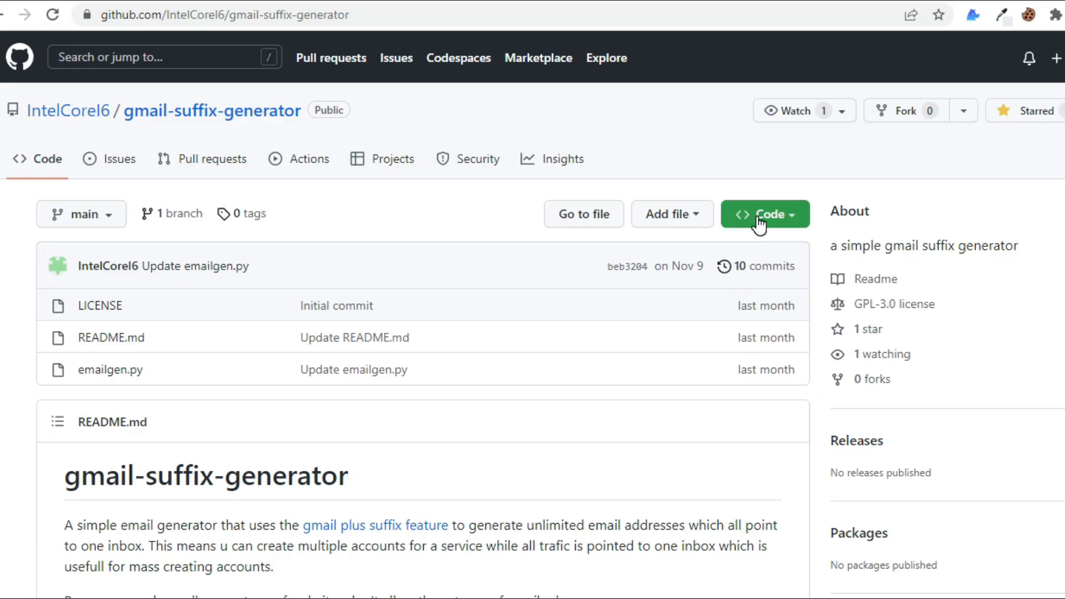
Download the repository code as a ZIP archive.
{"action": "left_click", "coordinate": [765, 214]}
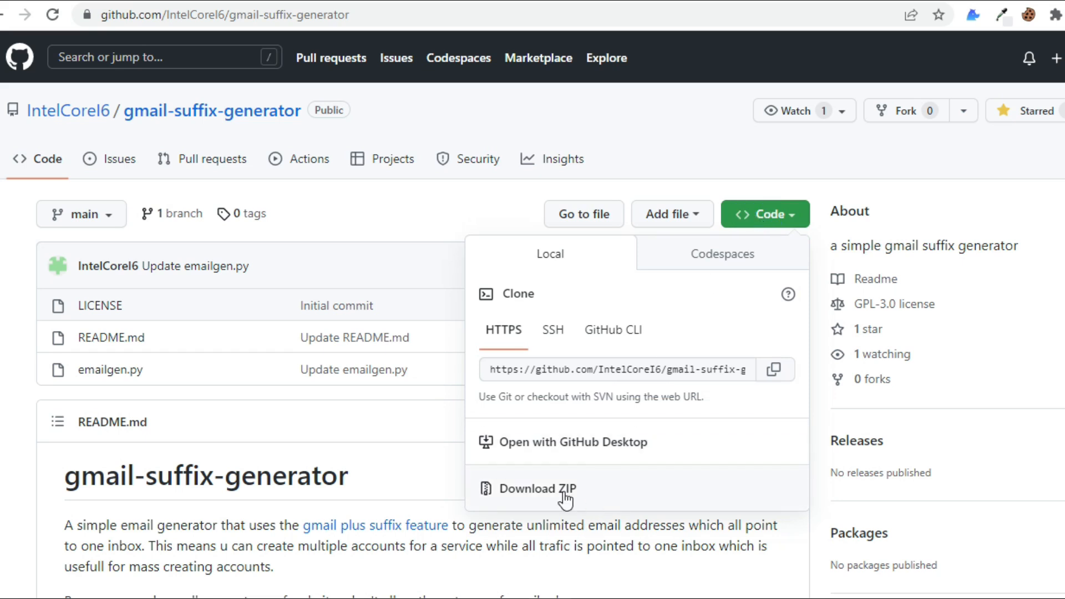
{"action": "left_click", "coordinate": [539, 488]}
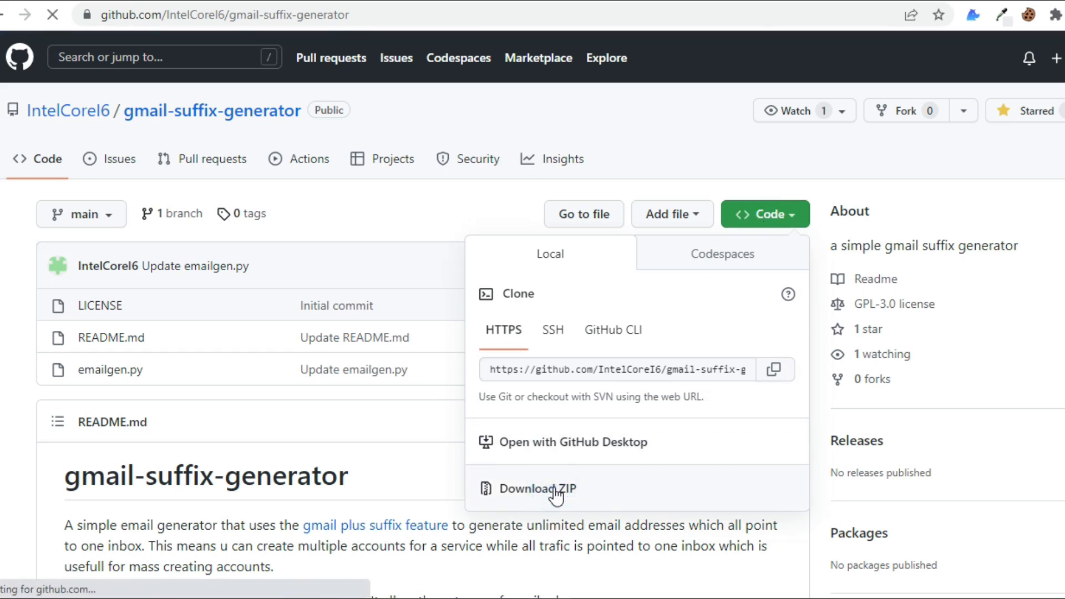
{"action": "left_click", "coordinate": [538, 488]}
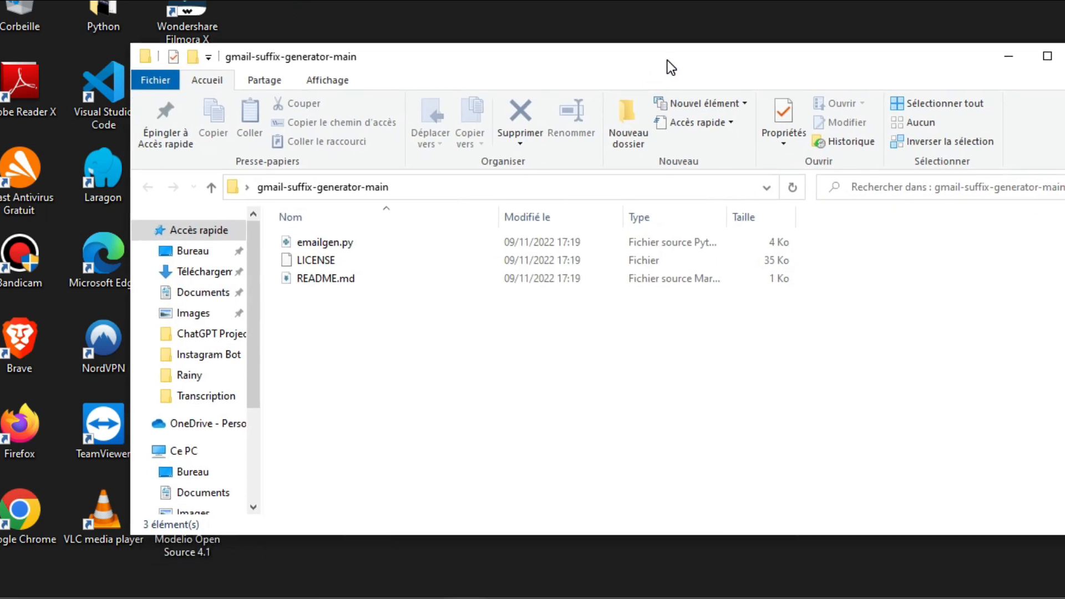
{"action": "mouse_move", "coordinate": [452, 492]}
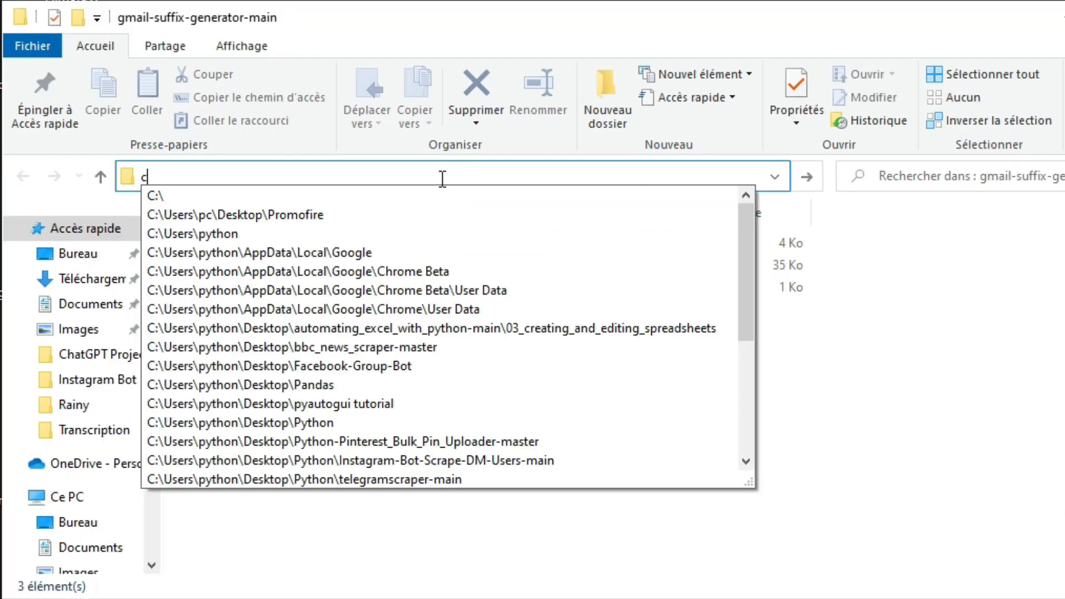
Launch a Command Prompt inside the extracted gmail-suffix-generator-main folder via cmd.
{"action": "key", "text": "enter"}
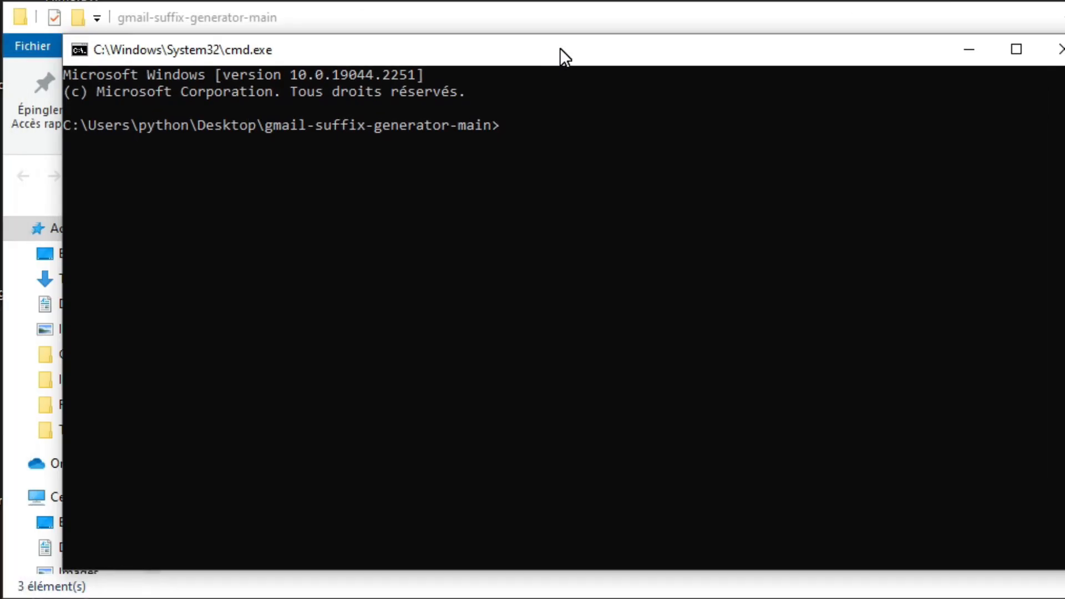
Run python emailgen.py to bring up the GMAIL SUFFIX GEN menu.
{"action": "type", "text": "python"}
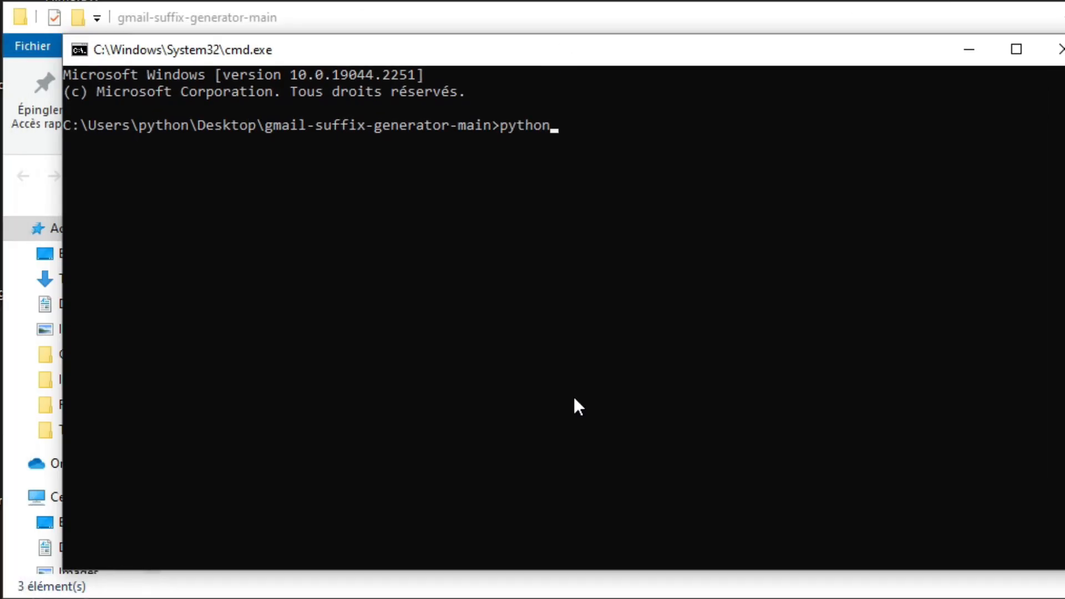
{"action": "type", "text": "emailgen.py"}
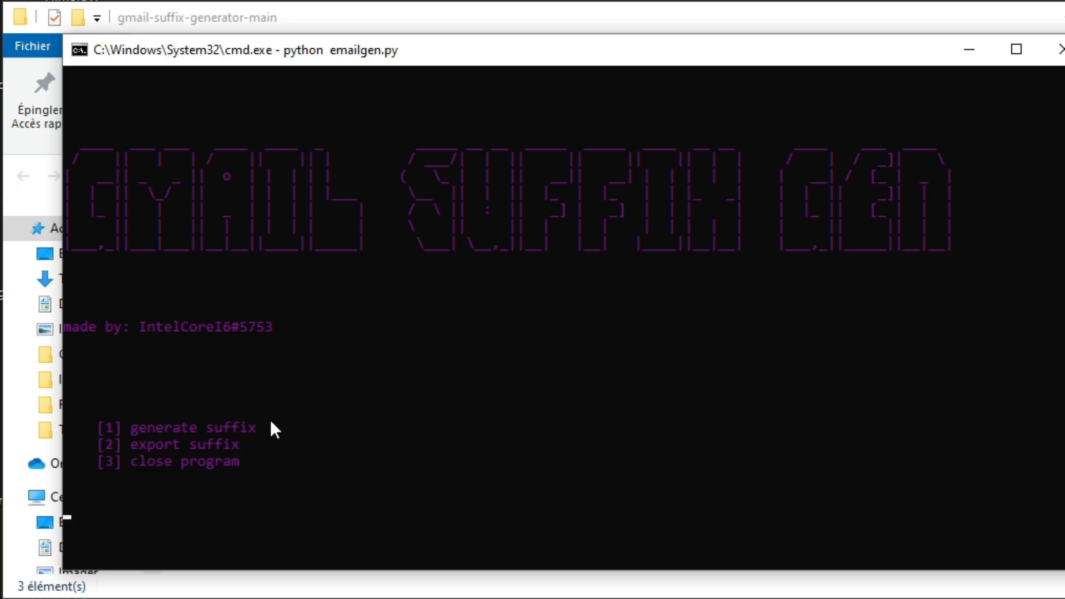
{"action": "mouse_move", "coordinate": [331, 431]}
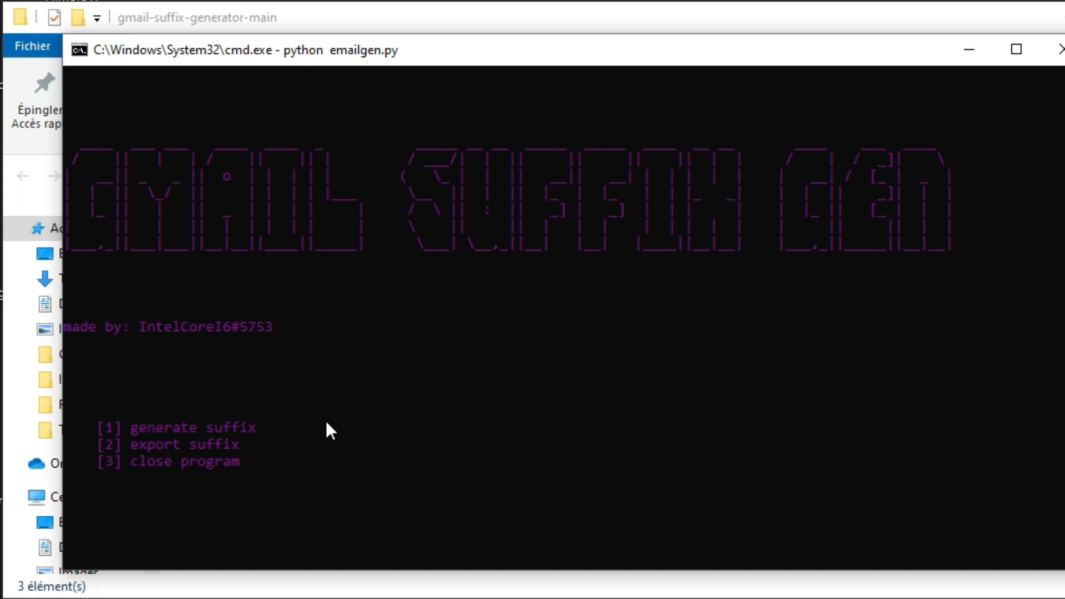
Generate 1000 plus-suffix addresses for the pasted Gmail account, then pick option 2 to export.
{"action": "type", "text": "1"}
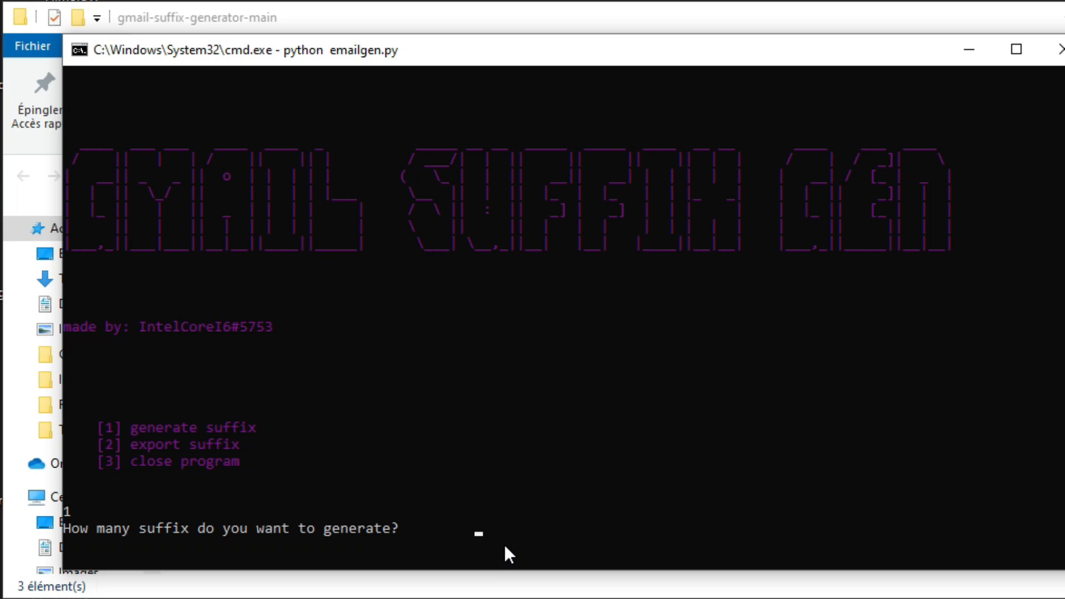
{"action": "type", "text": "100"}
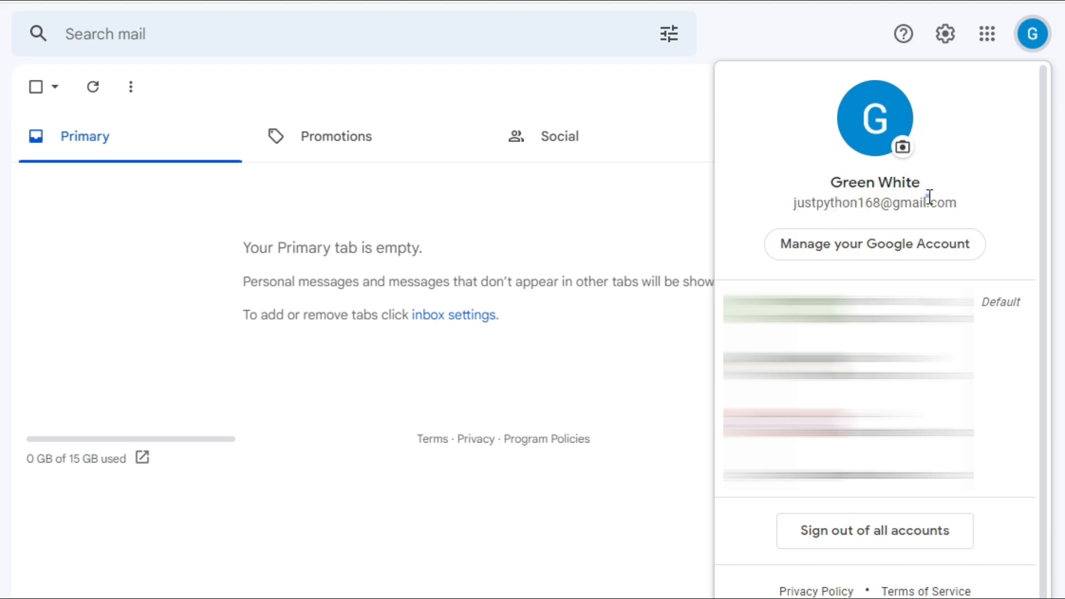
{"action": "left_click", "coordinate": [643, 191]}
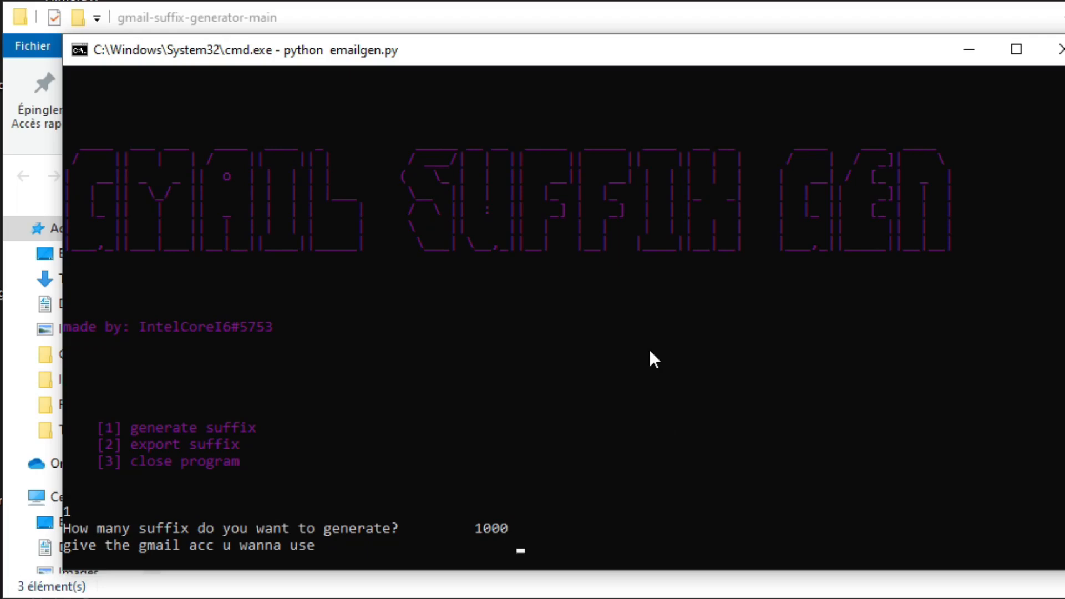
{"action": "key", "text": "Enter"}
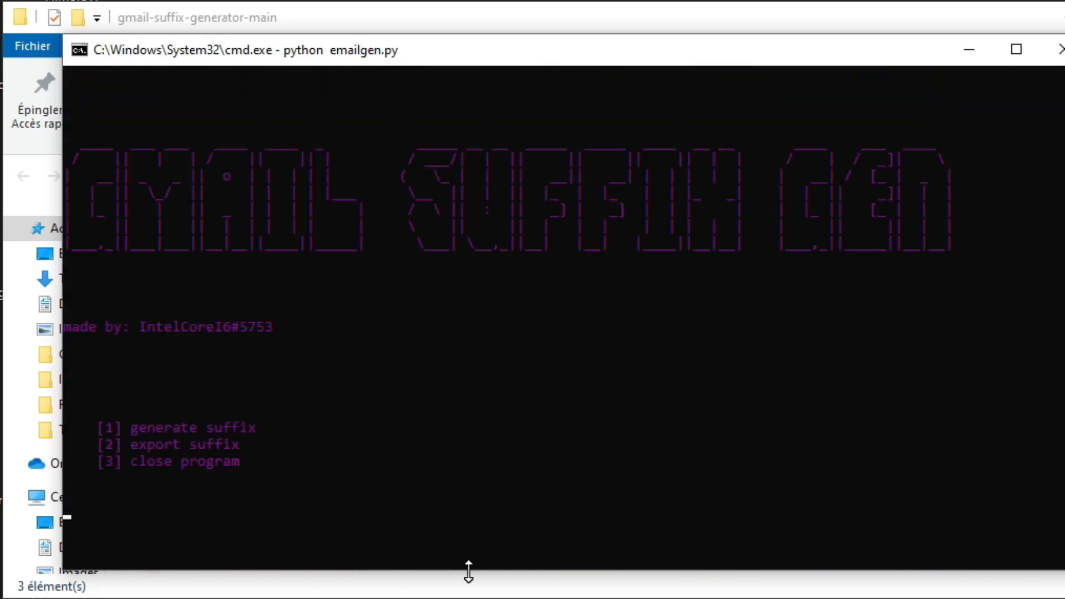
{"action": "mouse_move", "coordinate": [149, 450]}
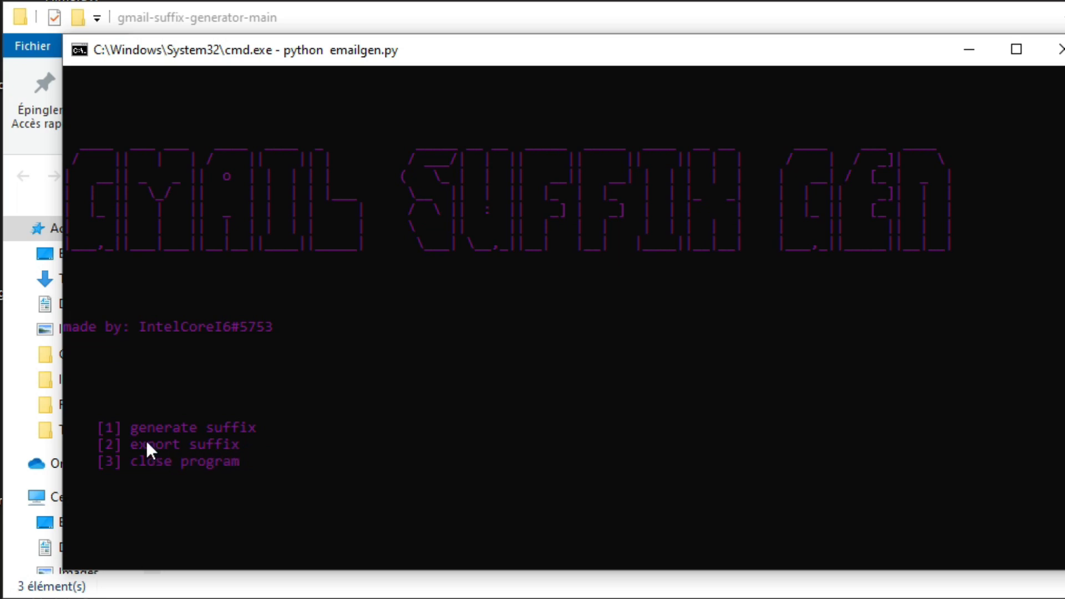
{"action": "mouse_move", "coordinate": [265, 468]}
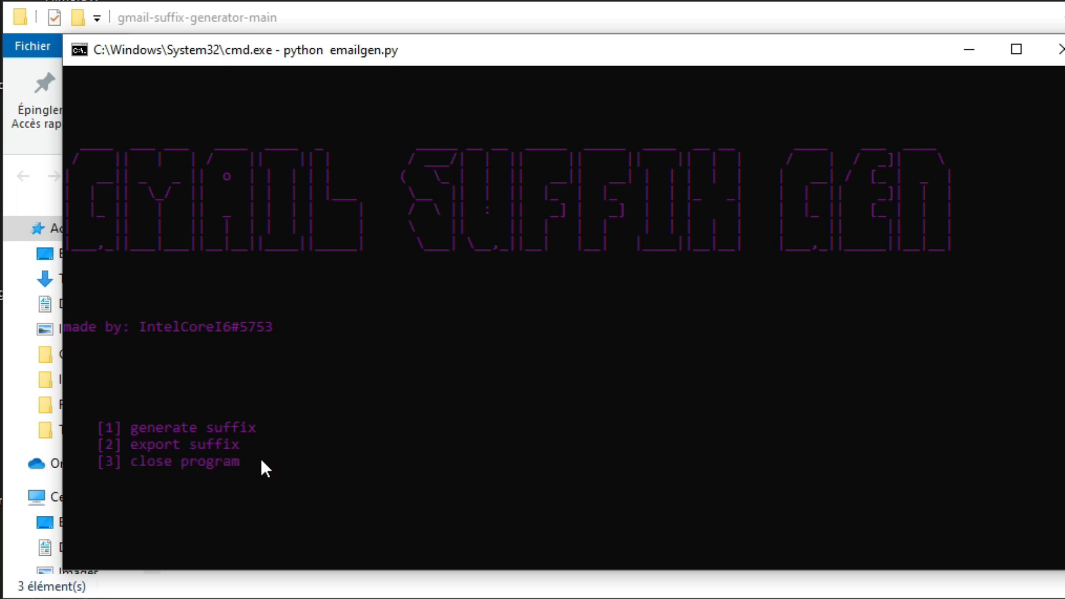
{"action": "type", "text": "2"}
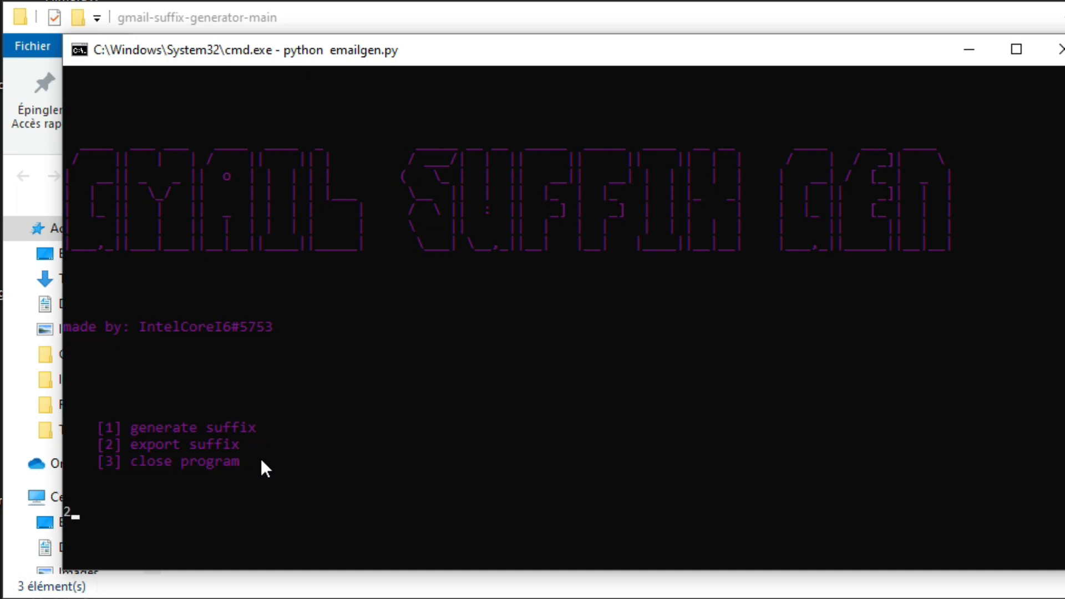
Export the addresses to the MailList folder path as Output.txt, then choose option 3 to close.
{"action": "key", "text": "enter"}
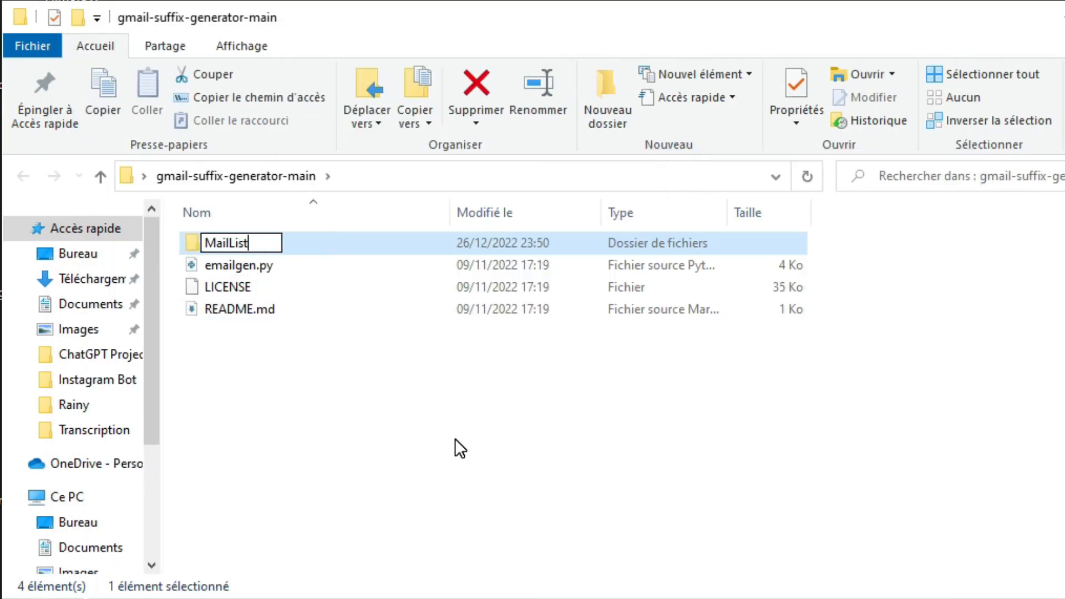
{"action": "left_click", "coordinate": [794, 95]}
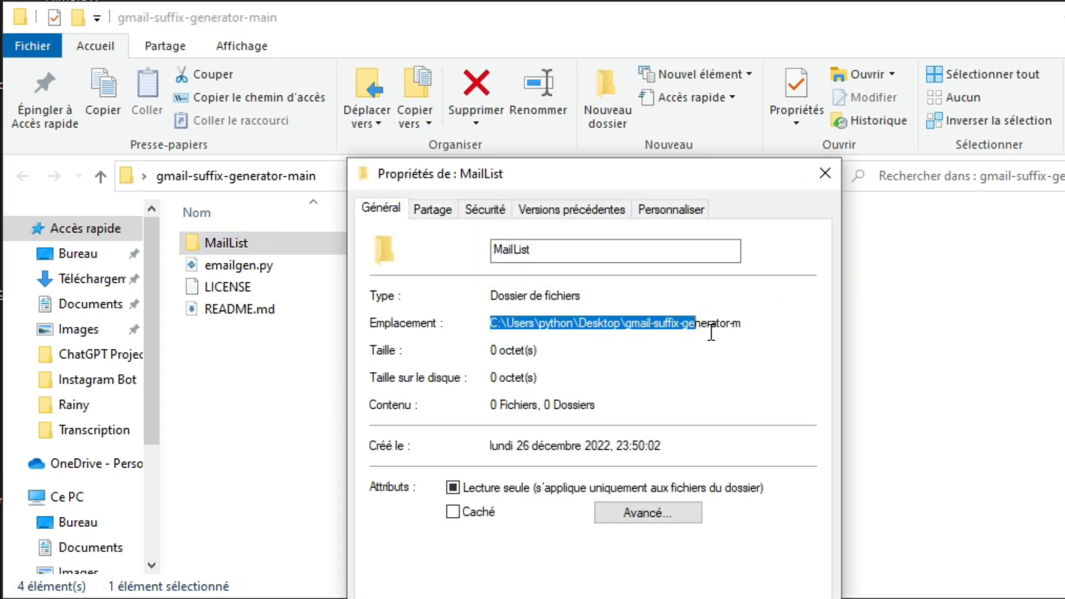
{"action": "mouse_move", "coordinate": [822, 173]}
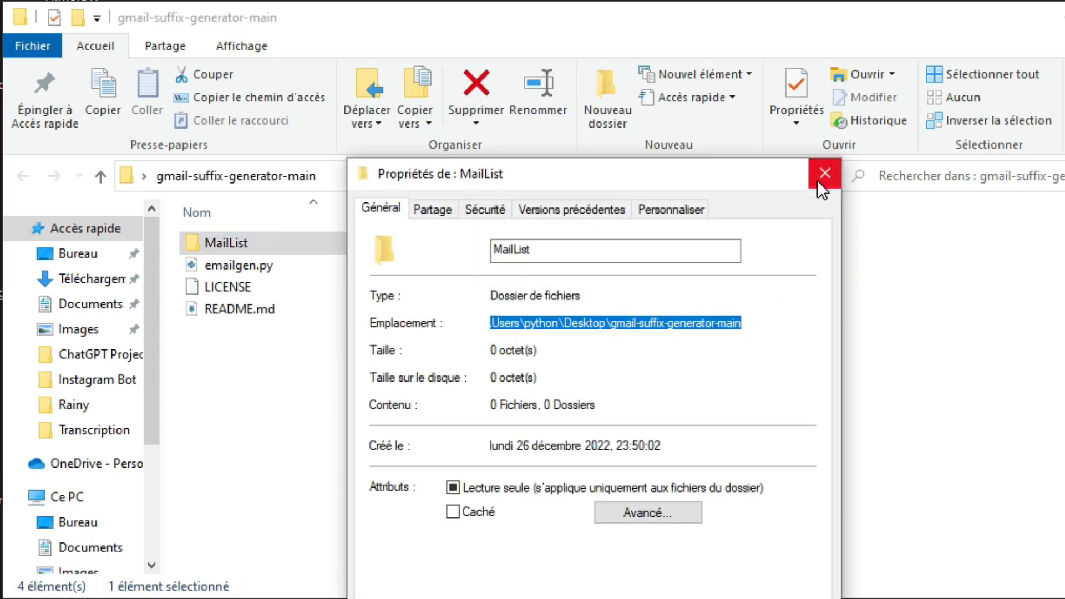
{"action": "left_click", "coordinate": [824, 173]}
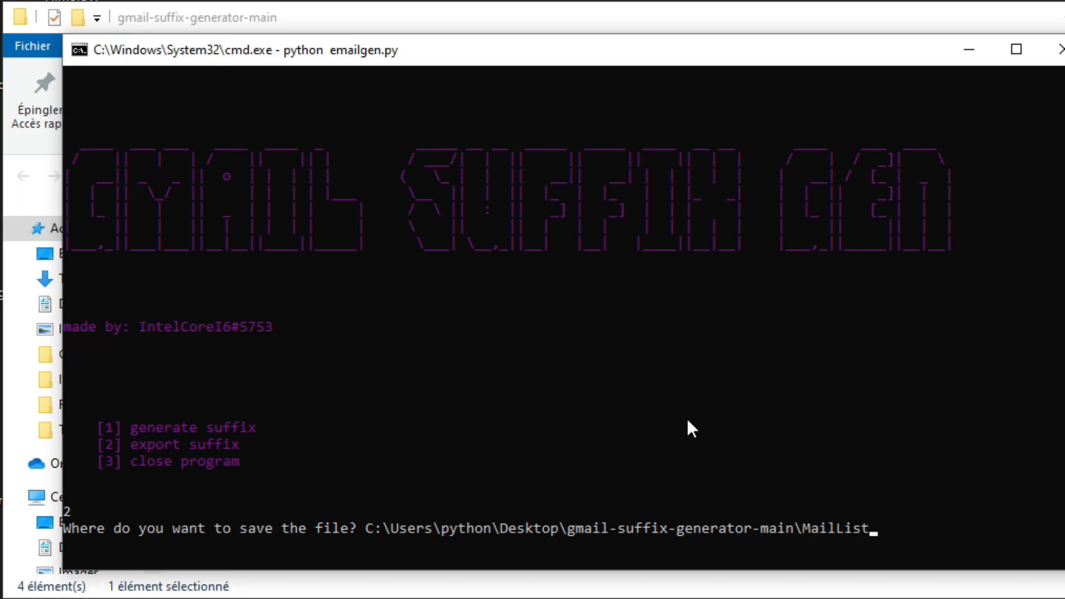
{"action": "key", "text": "enter"}
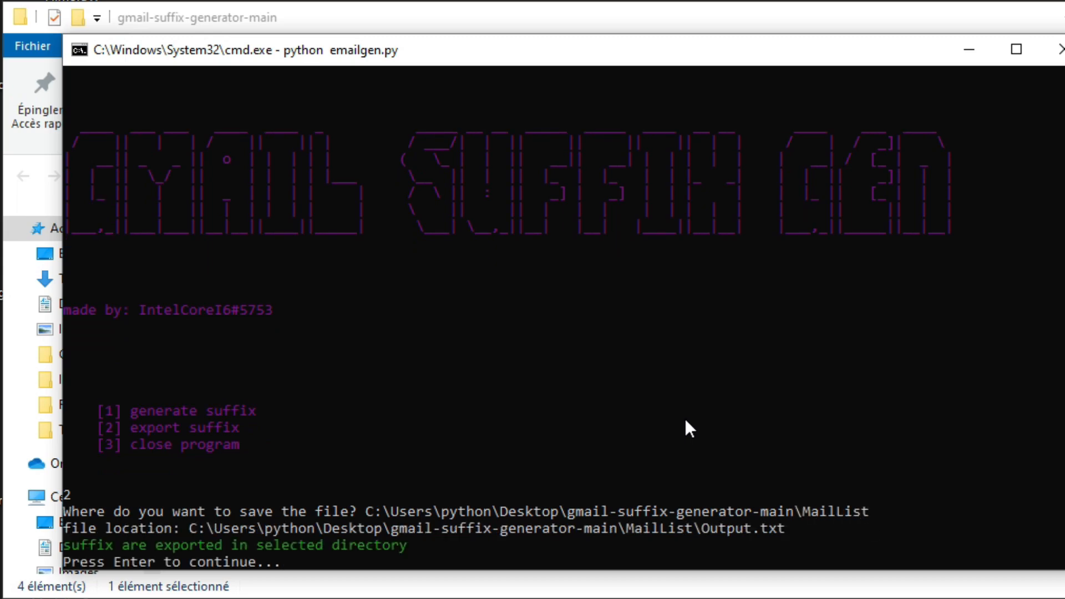
{"action": "mouse_move", "coordinate": [495, 538]}
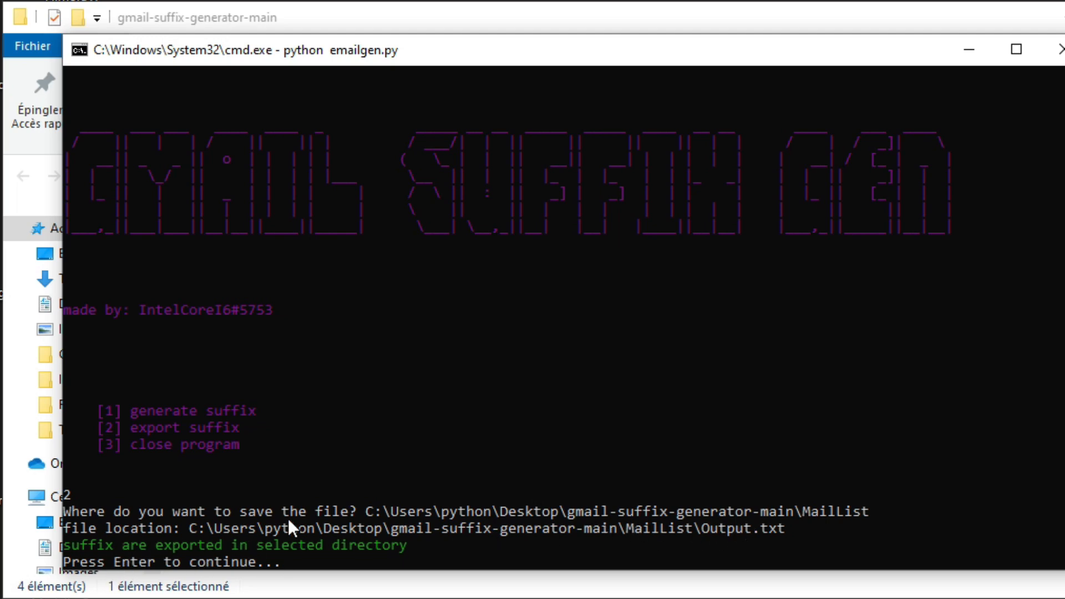
{"action": "key", "text": "enter"}
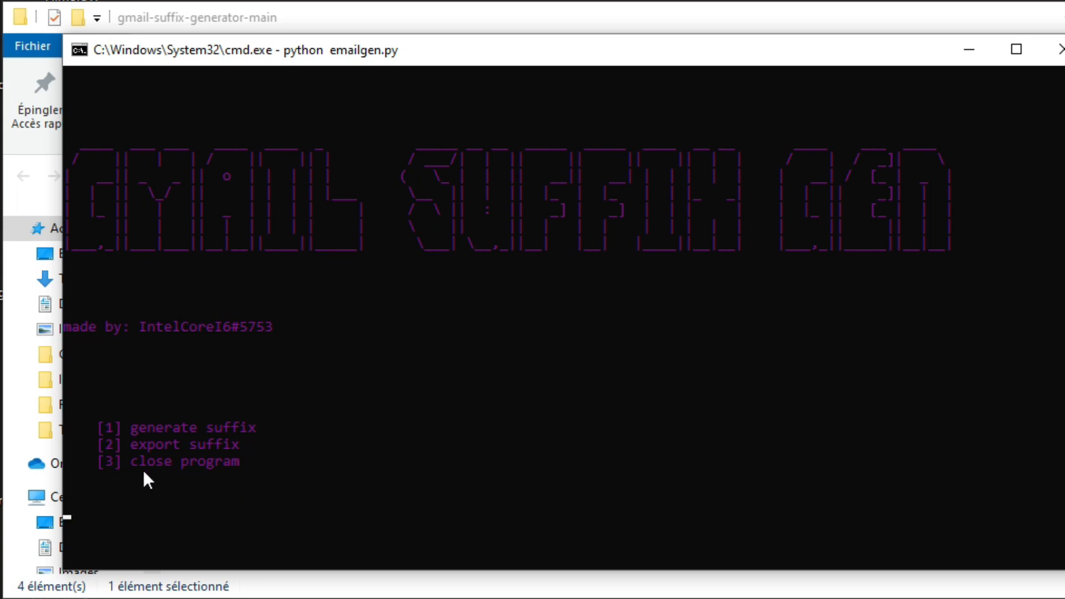
{"action": "mouse_move", "coordinate": [168, 469]}
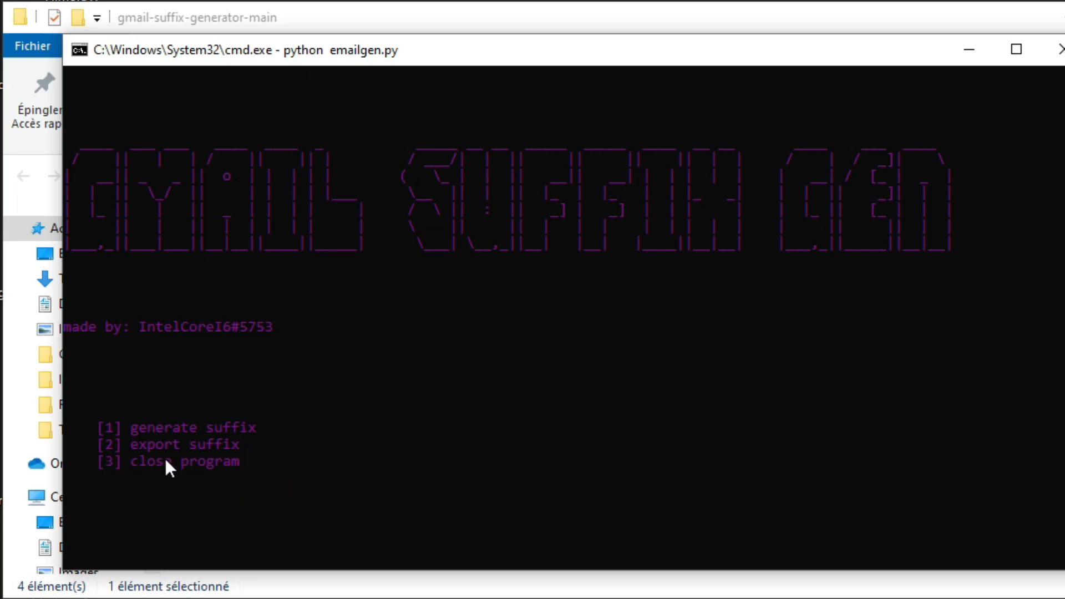
{"action": "type", "text": "3"}
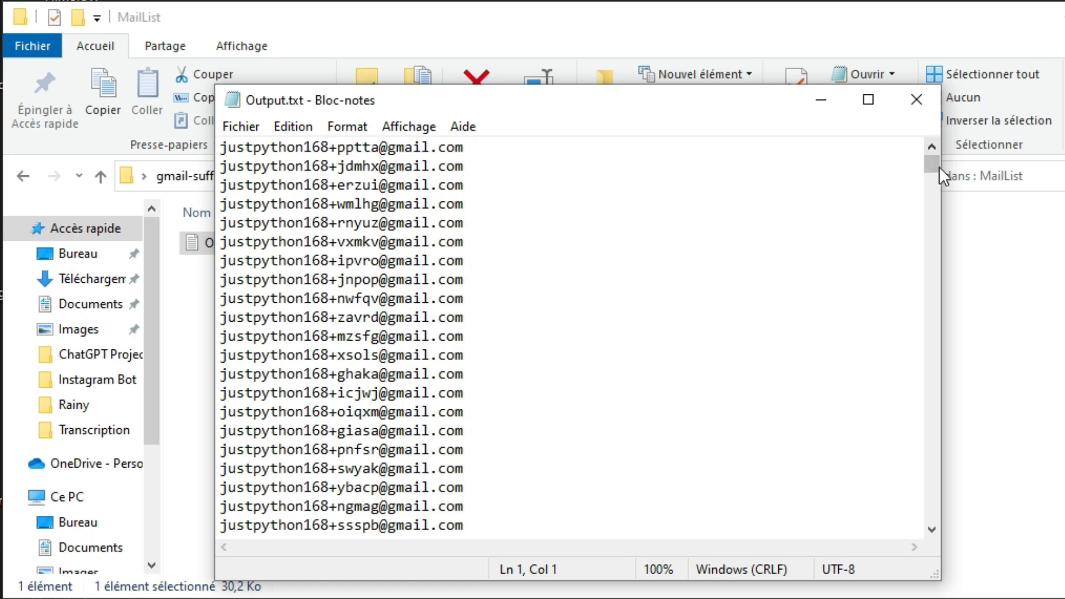
{"action": "scroll", "scroll_direction": "down", "scroll_amount": 3}
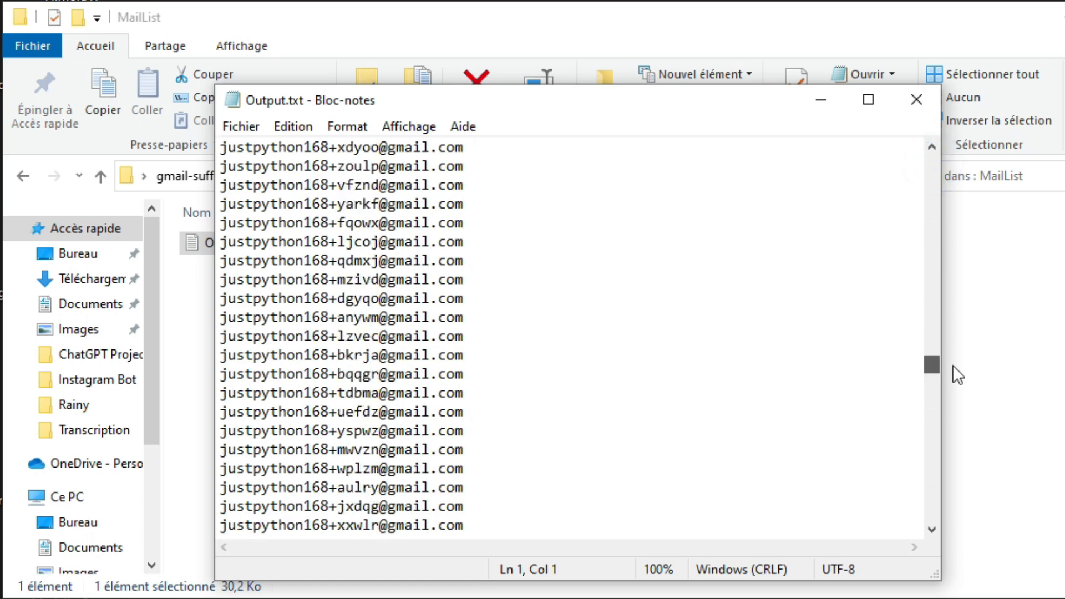
{"action": "scroll", "scroll_direction": "down", "scroll_amount": 3}
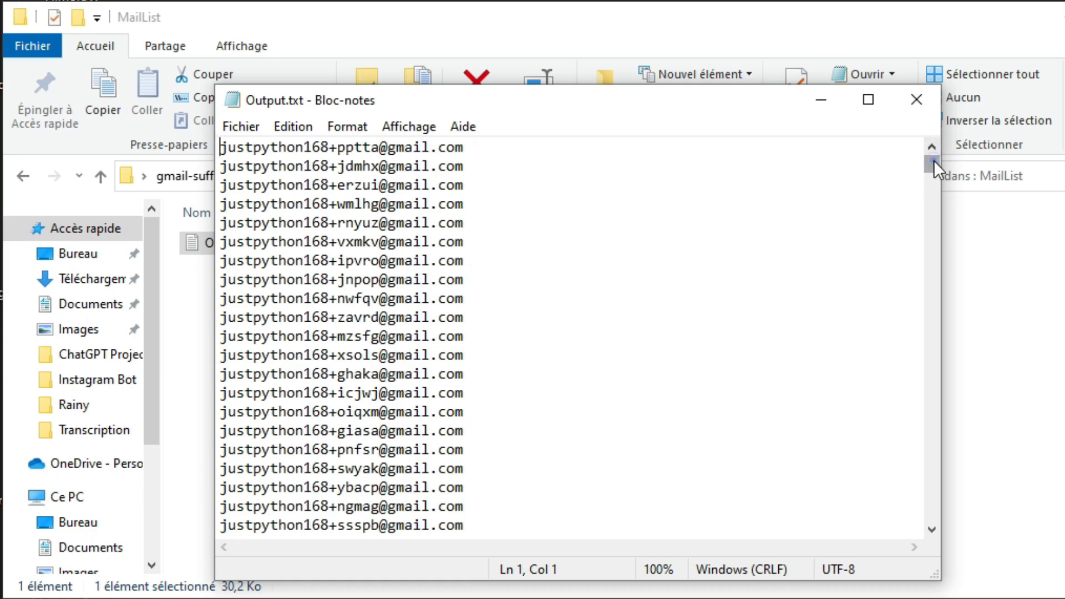
{"action": "mouse_move", "coordinate": [602, 387]}
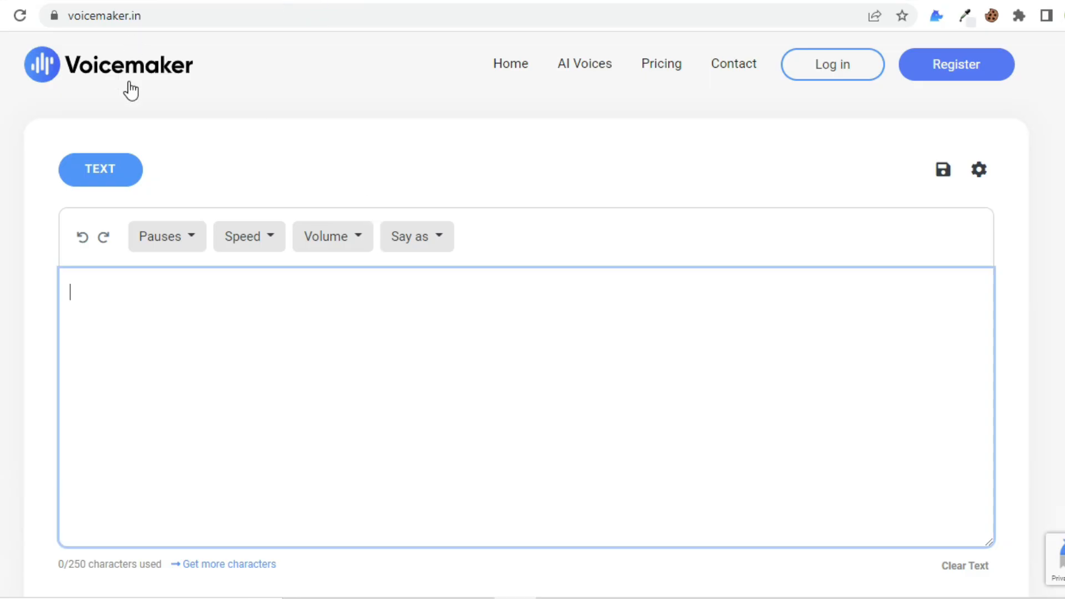
Log into Voicemaker with the main Gmail account and check the signed-in profile menu.
{"action": "left_click", "coordinate": [830, 64]}
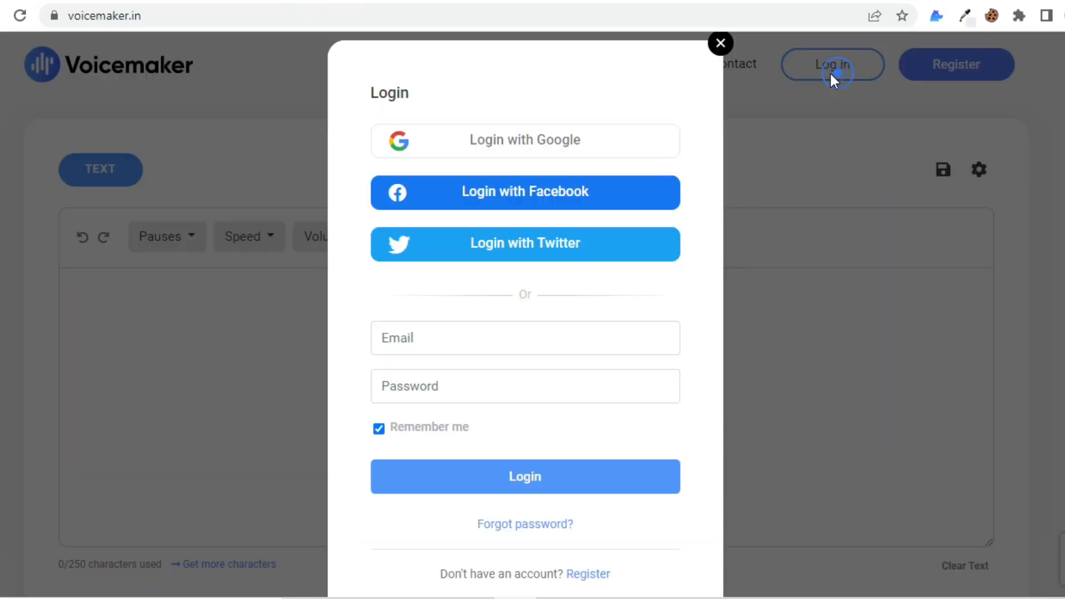
{"action": "type", "text": "••••"}
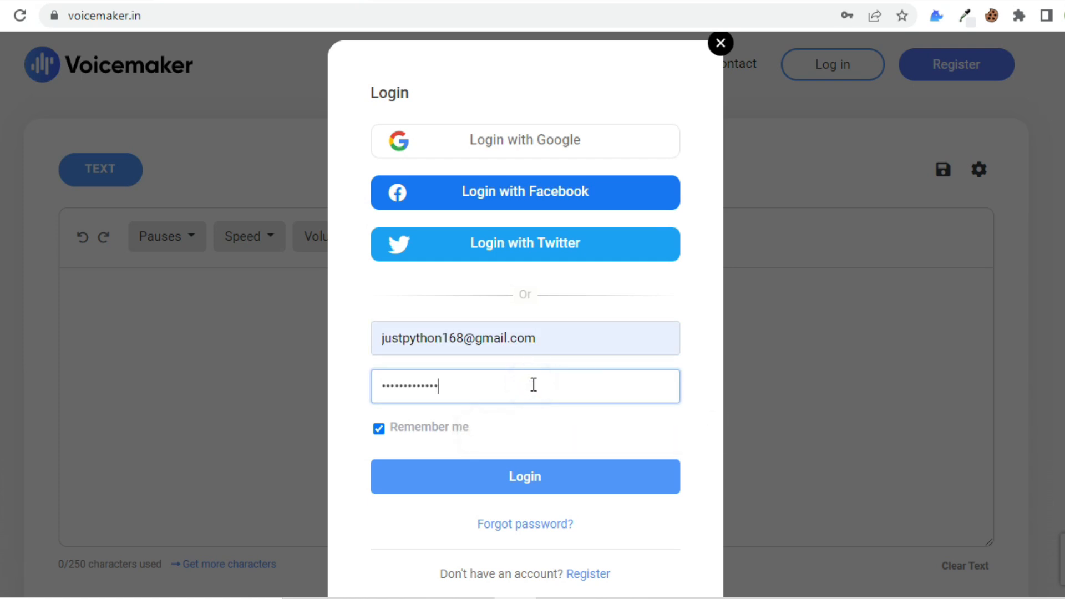
{"action": "left_click", "coordinate": [525, 476]}
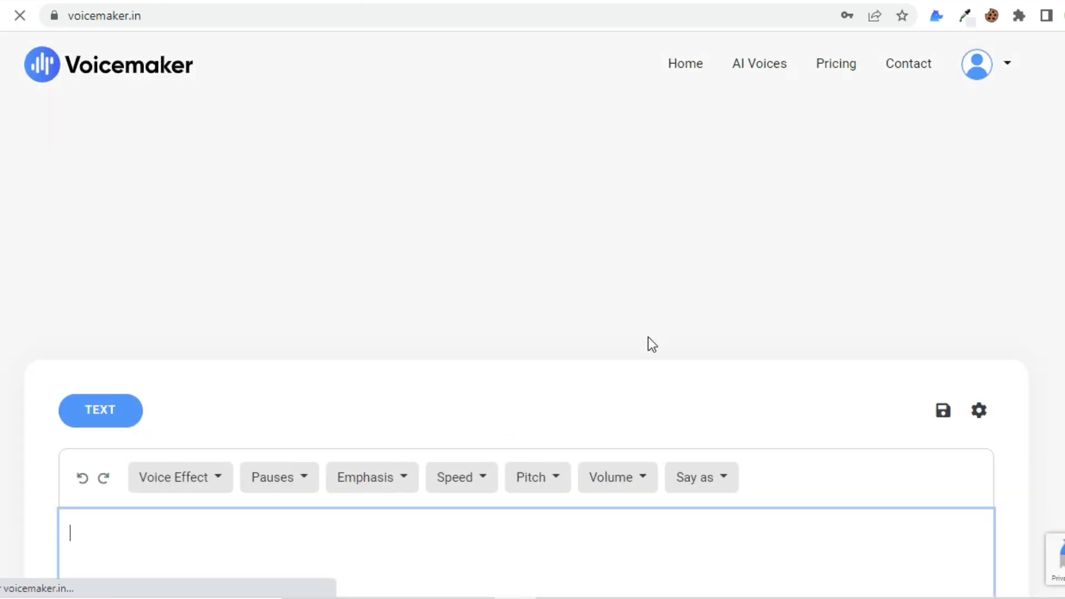
{"action": "scroll", "scroll_direction": "down", "scroll_amount": 3}
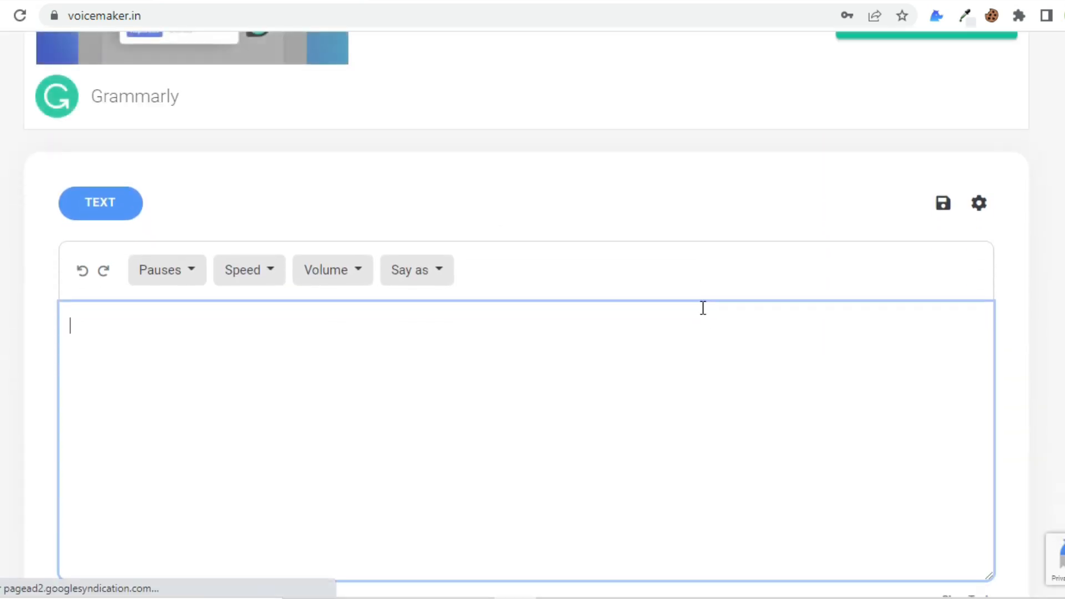
{"action": "left_click", "coordinate": [977, 64]}
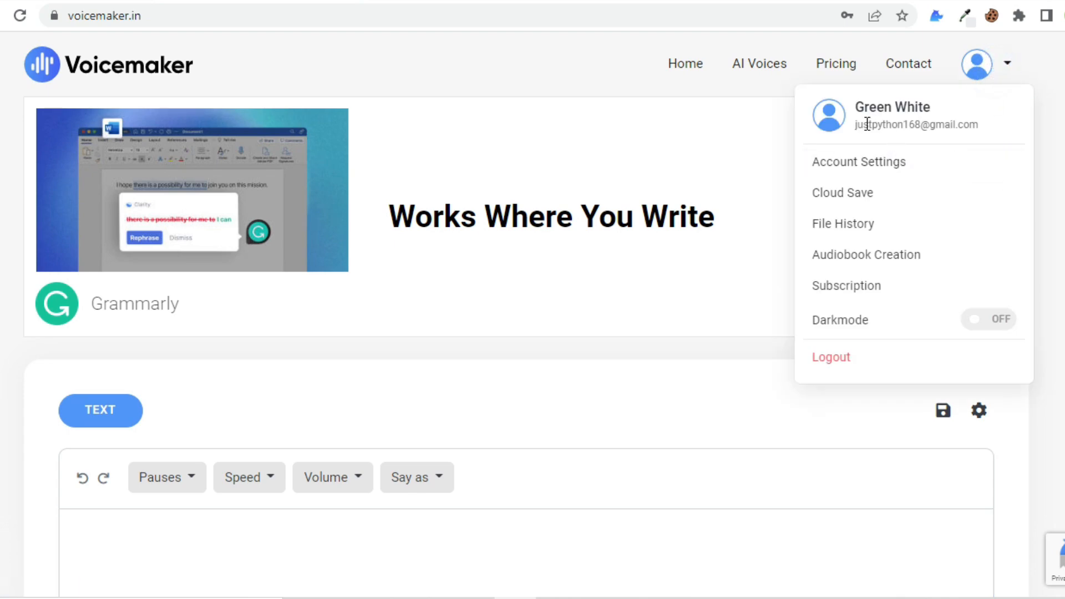
{"action": "mouse_move", "coordinate": [668, 549]}
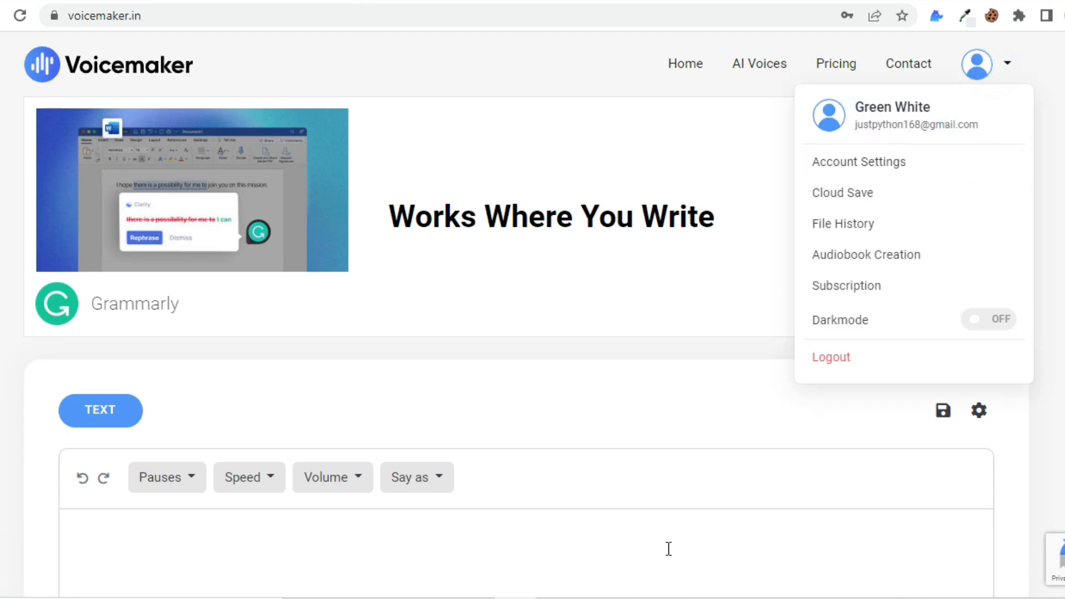
Register a new Voicemaker account with the first plus-suffix address, name and password.
{"action": "left_click", "coordinate": [955, 64]}
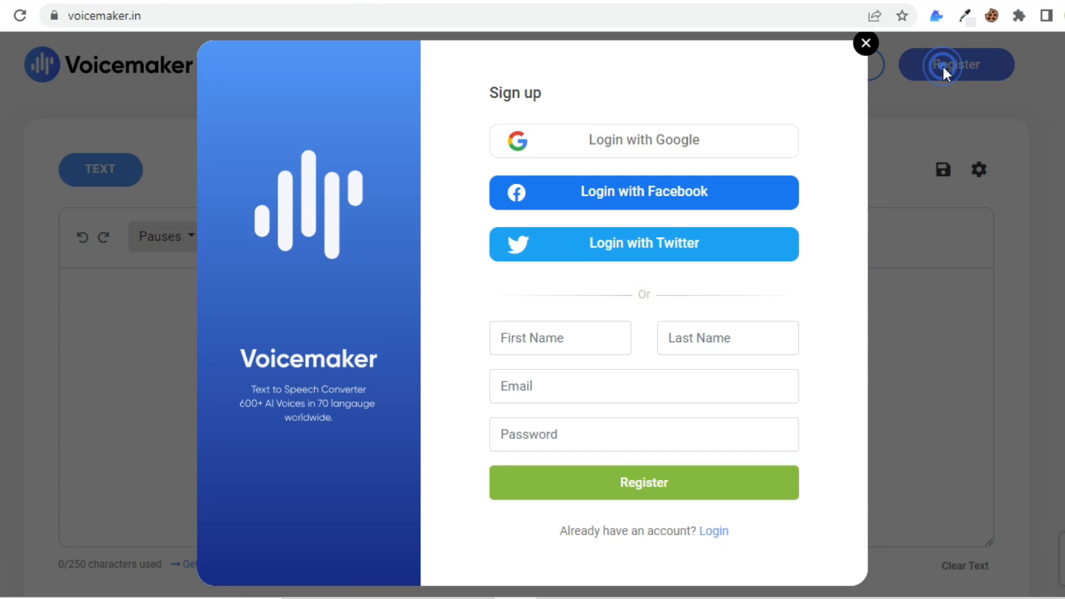
{"action": "type", "text": "Larson"}
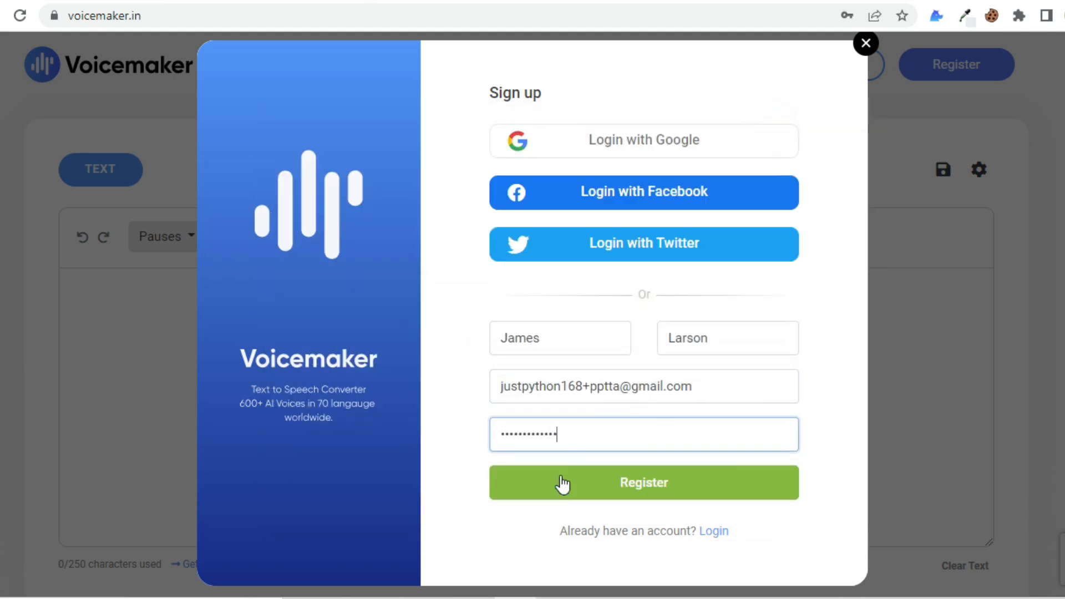
{"action": "left_click", "coordinate": [643, 482]}
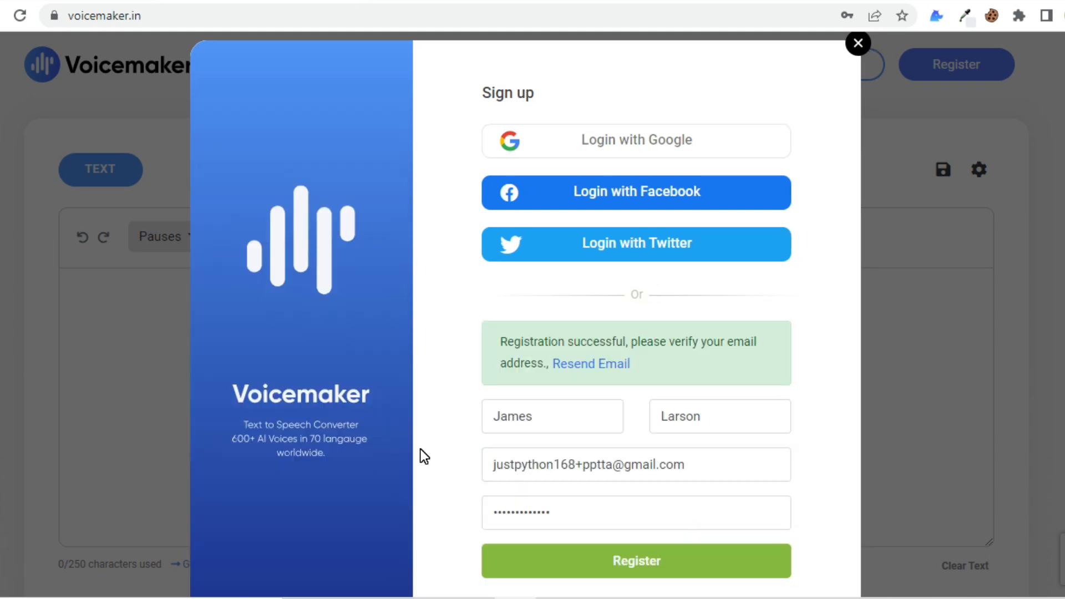
{"action": "mouse_move", "coordinate": [468, 447]}
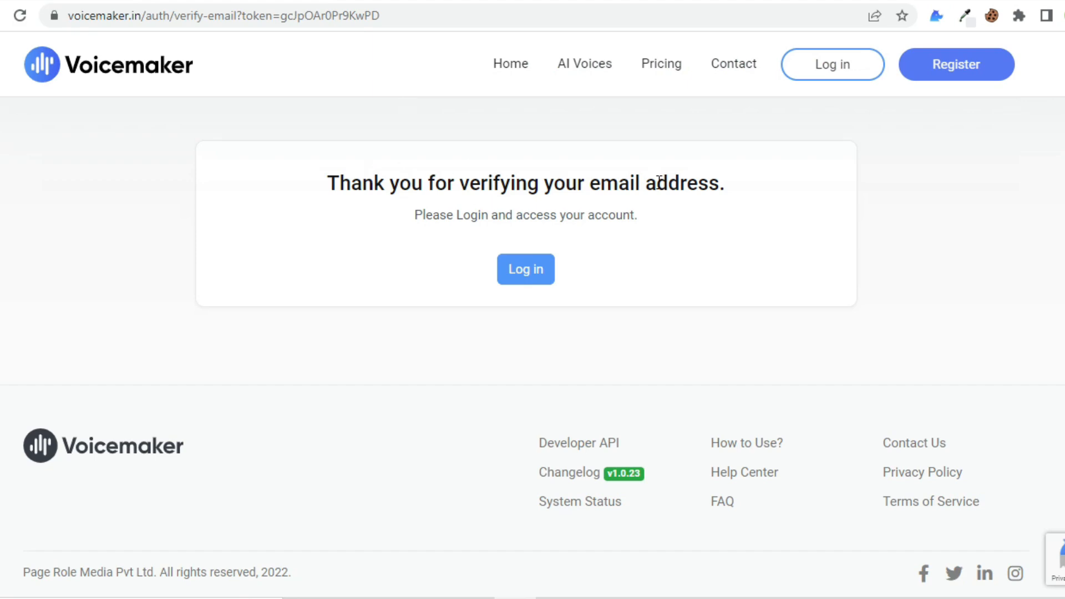
Log into Voicemaker with the verified plus-suffix email and its password after verification.
{"action": "left_click", "coordinate": [524, 269]}
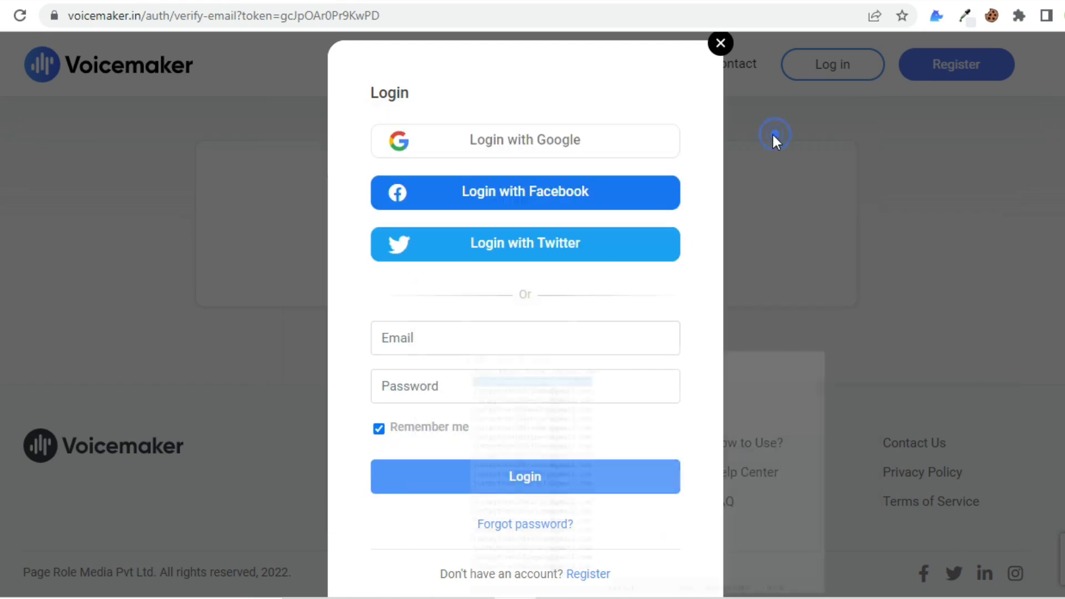
{"action": "left_click", "coordinate": [524, 386]}
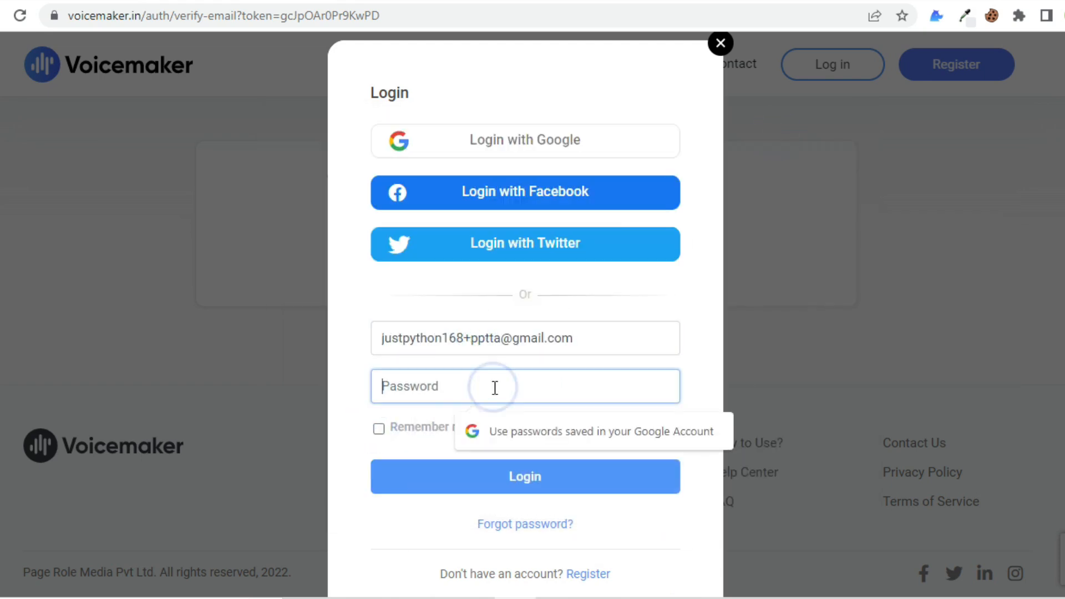
{"action": "type", "text": "password"}
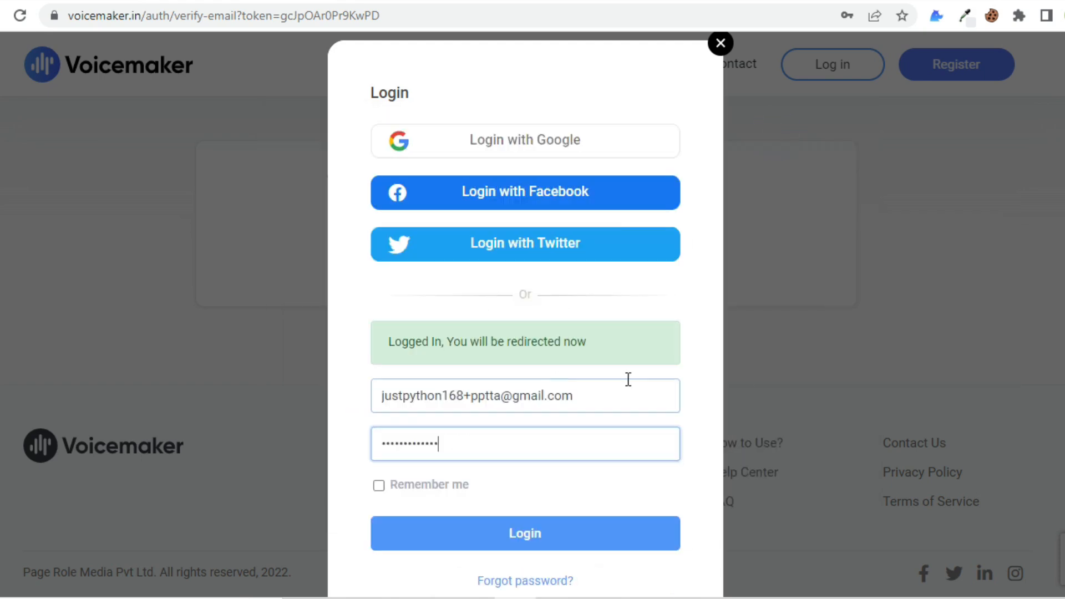